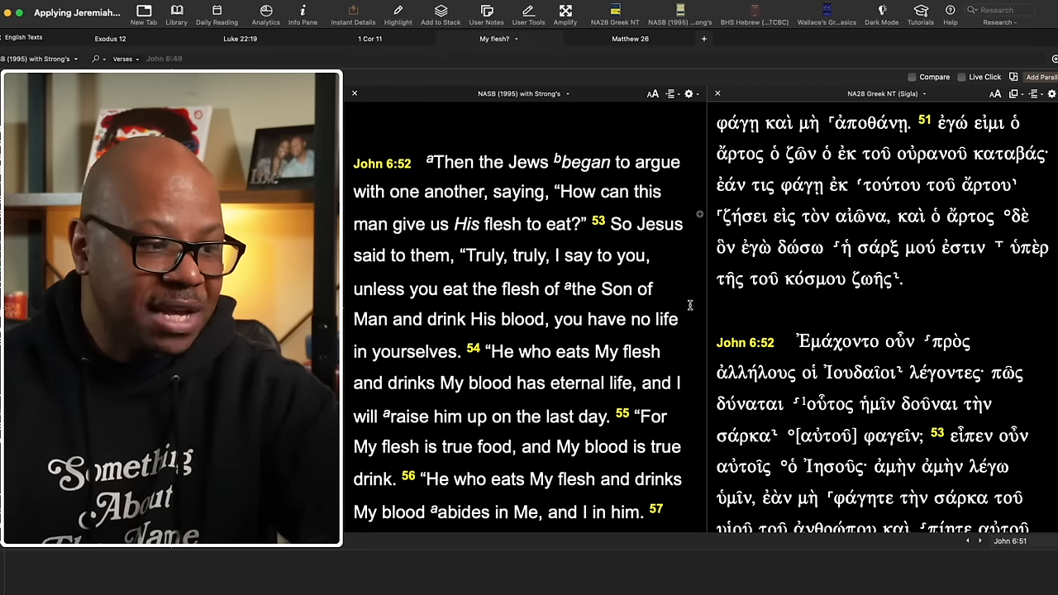
Step: Scroll the NASB and NA28 panes through John 6:52–59 until verse 60 appears
scroll(down, 3)
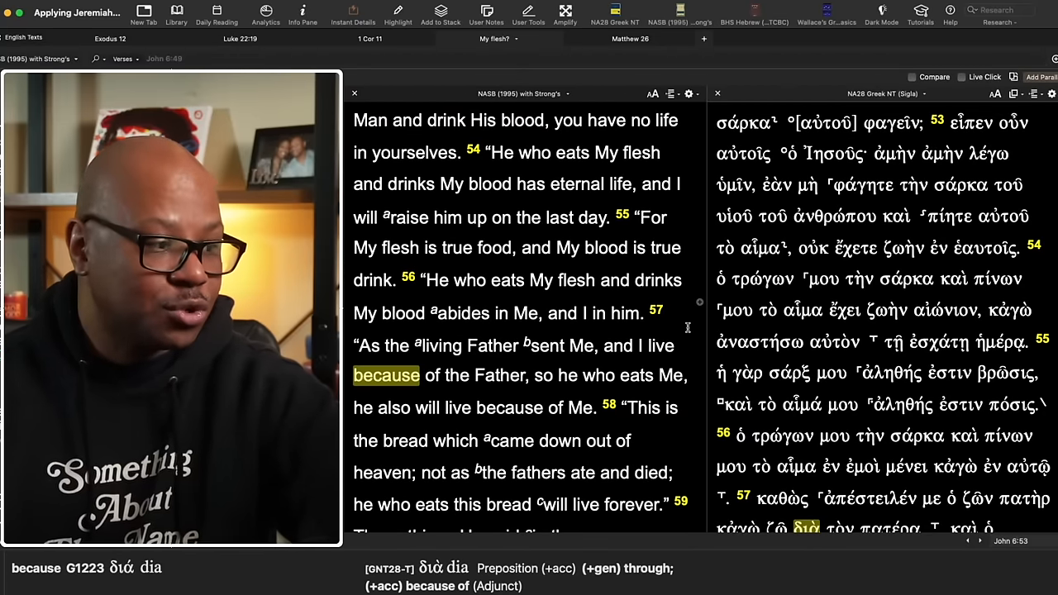
scroll(down, 3)
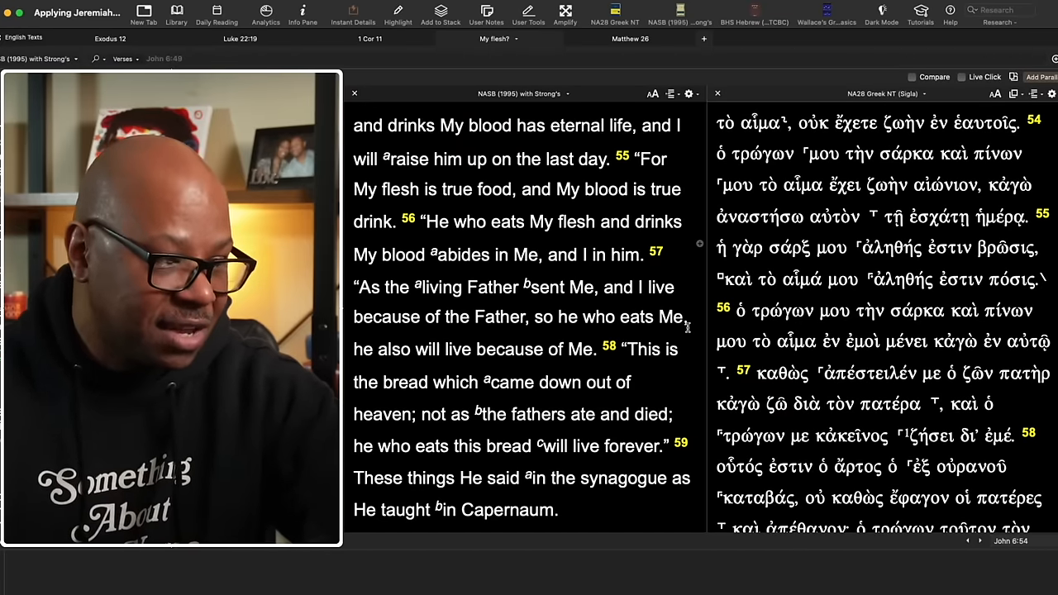
scroll(down, 3)
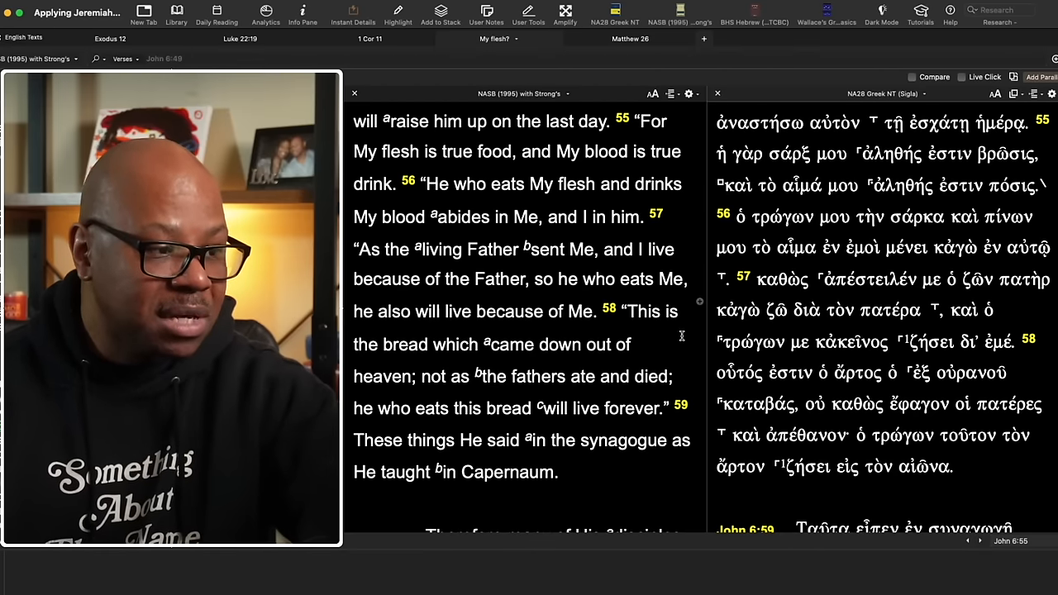
scroll(down, 3)
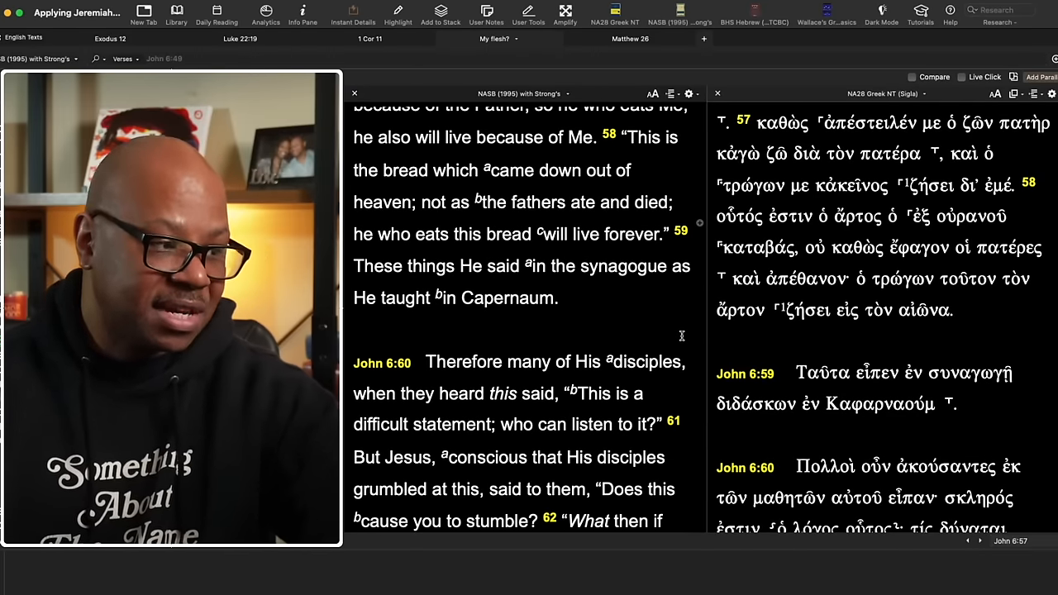
Step: Scroll once more so John 6:60 tops both the NASB and Greek columns
scroll(down, 3)
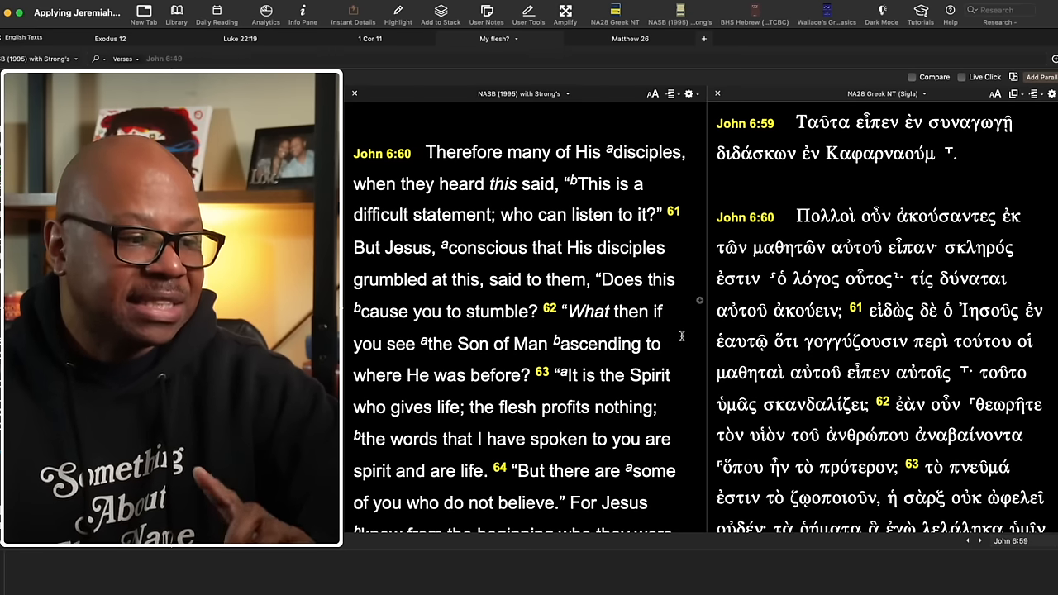
Step: Scroll through John 6:60–65, past 'It is the Spirit who gives life.'
scroll(down, 3)
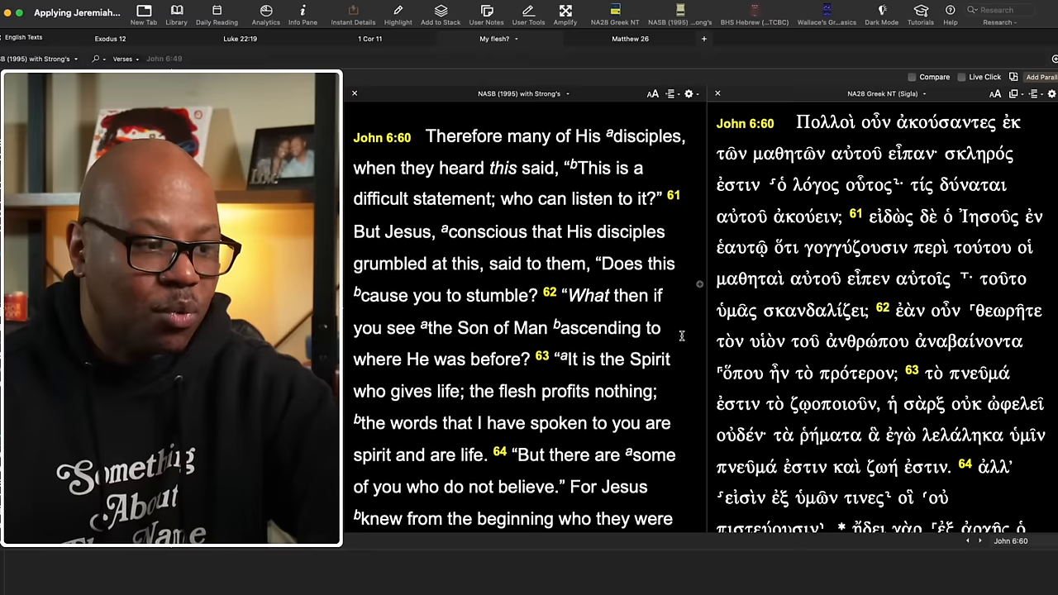
scroll(down, 3)
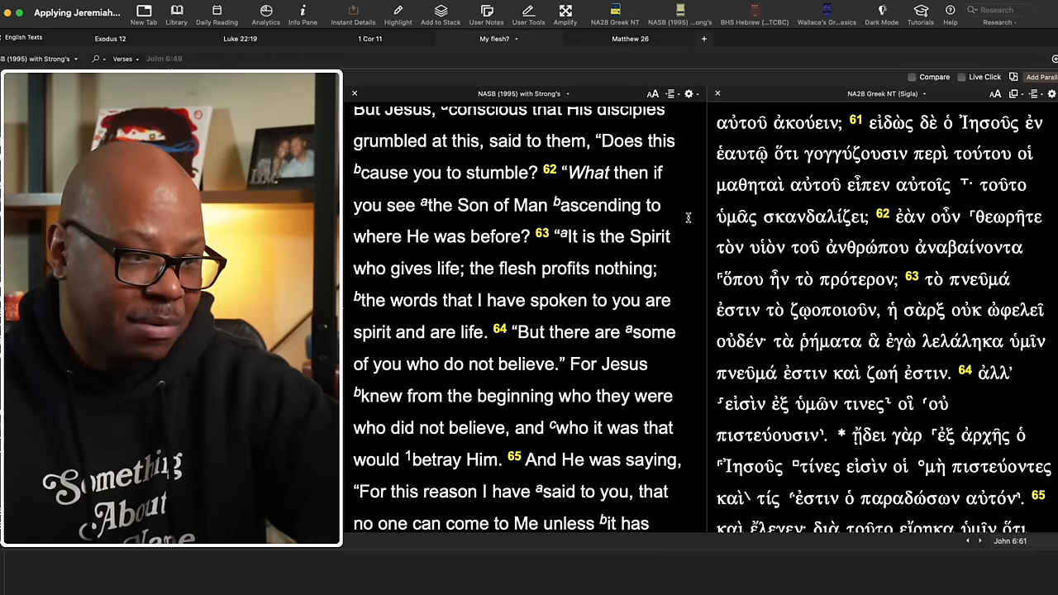
scroll(down, 3)
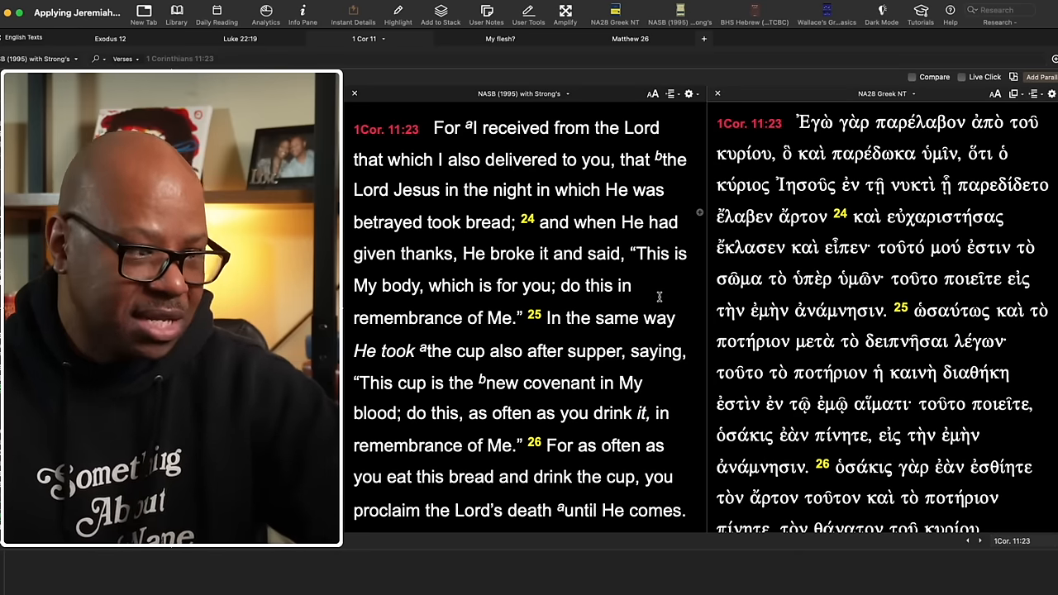
Step: Read 1 Corinthians 11:23–26 in parallel until verse 27 appears, checking 'comes' (ἔλθη)
scroll(down, 3)
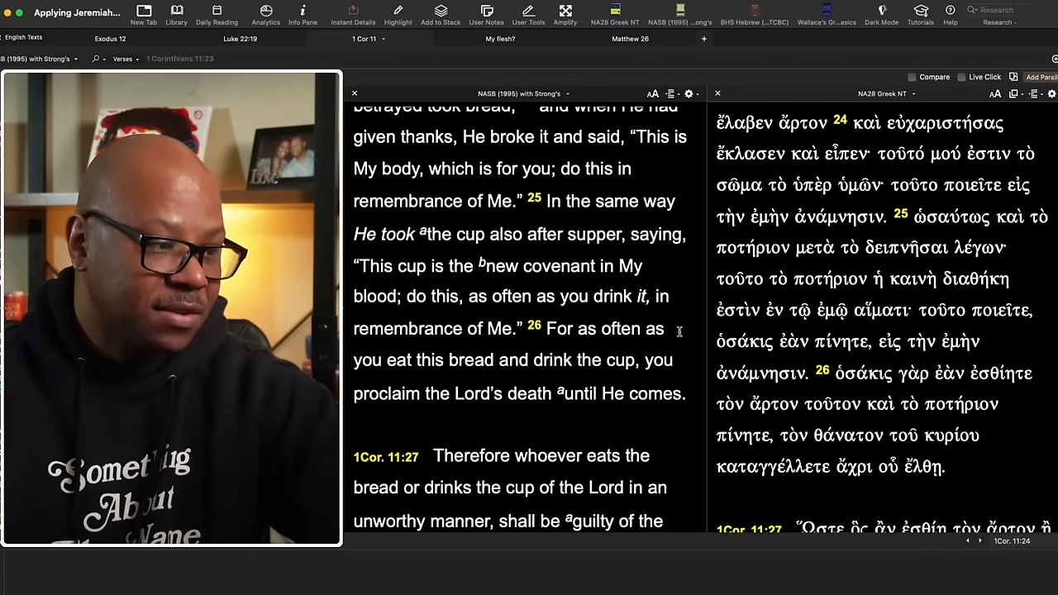
click(653, 334)
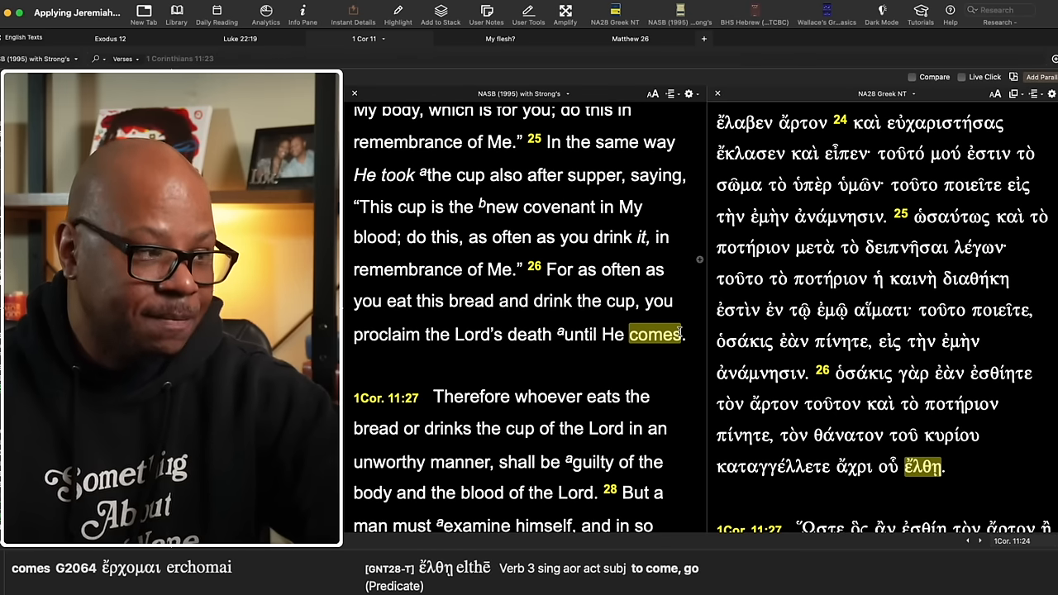
scroll(down, 3)
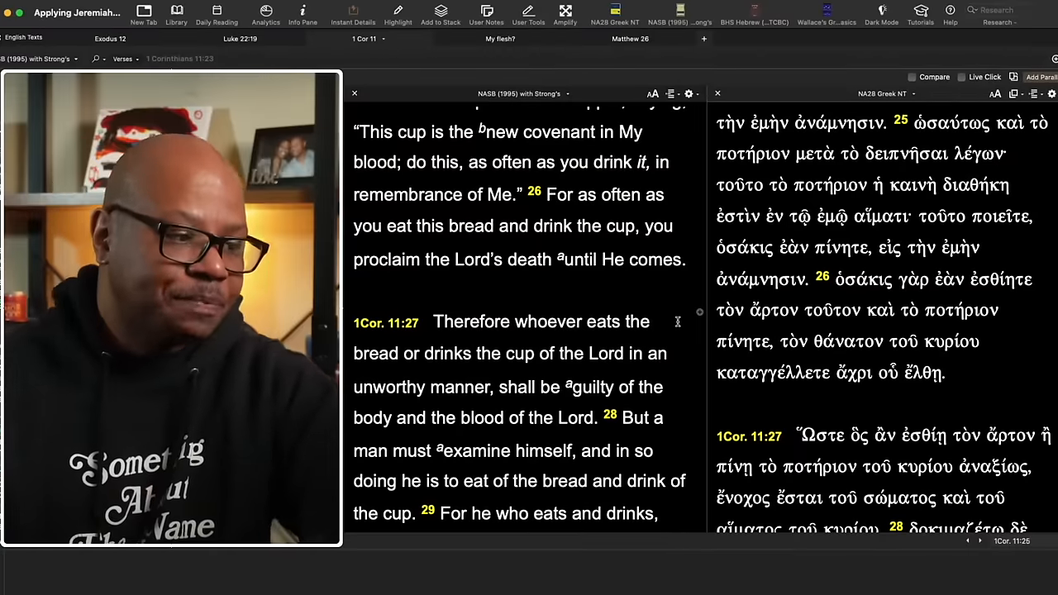
Step: Move 1 Corinthians 11:27 to the top and read through verse 32
scroll(down, 3)
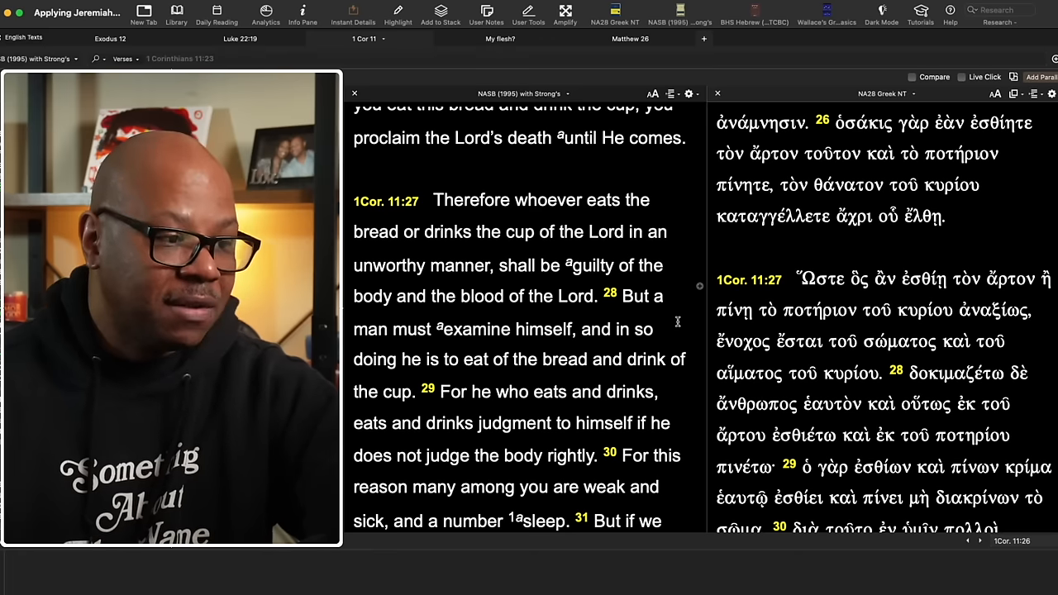
click(389, 266)
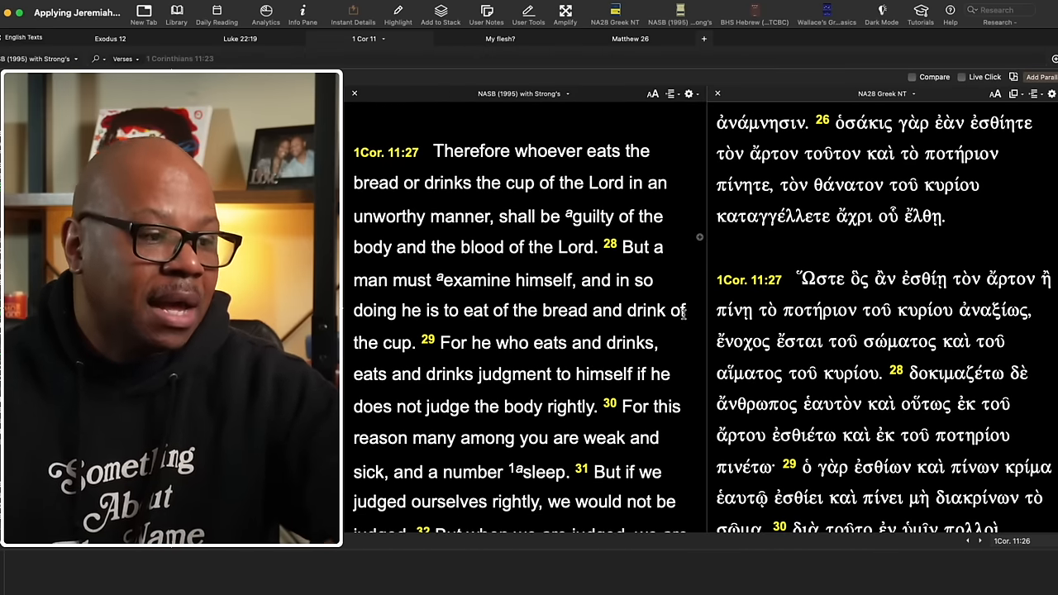
scroll(down, 3)
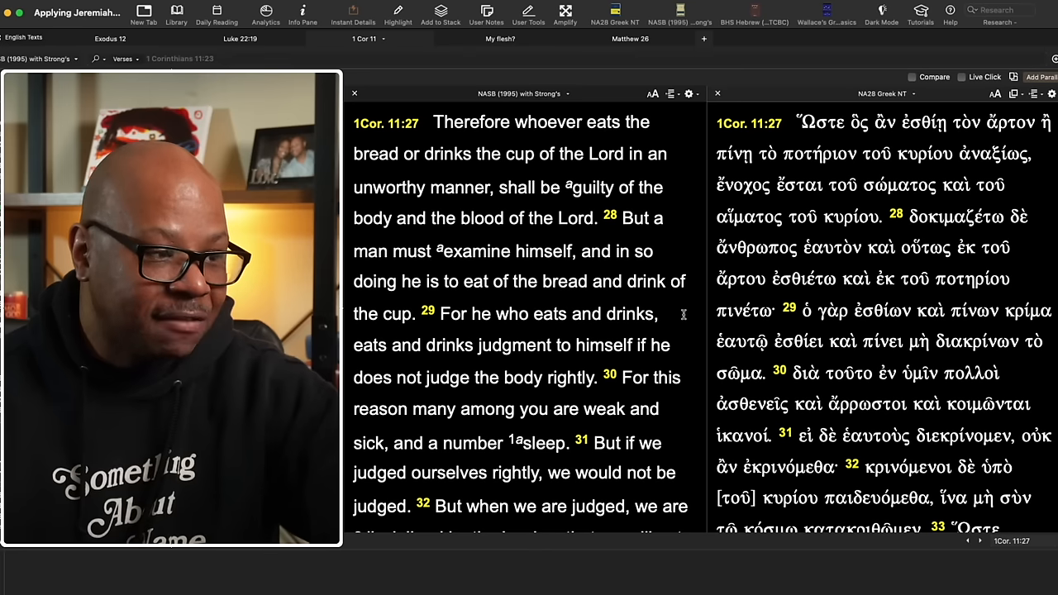